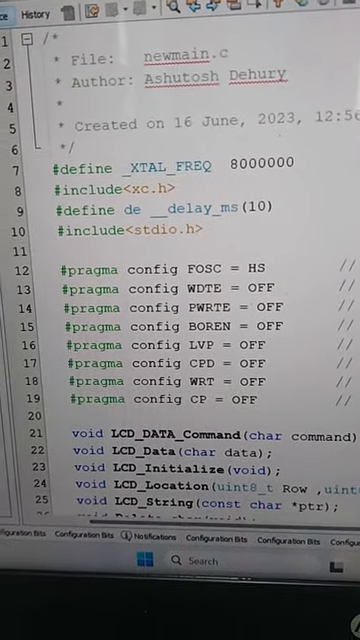
{"action": "scroll", "scroll_direction": "down", "scroll_amount": 3}
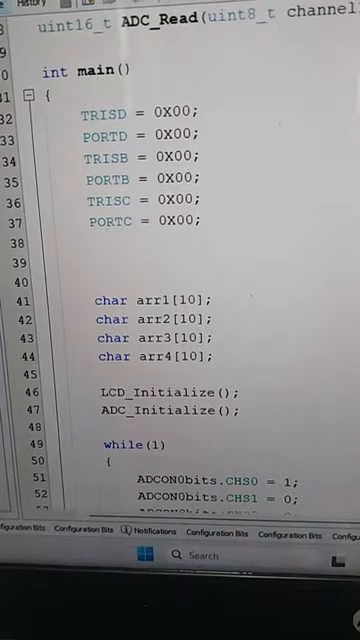
{"action": "scroll", "scroll_direction": "down", "scroll_amount": 3}
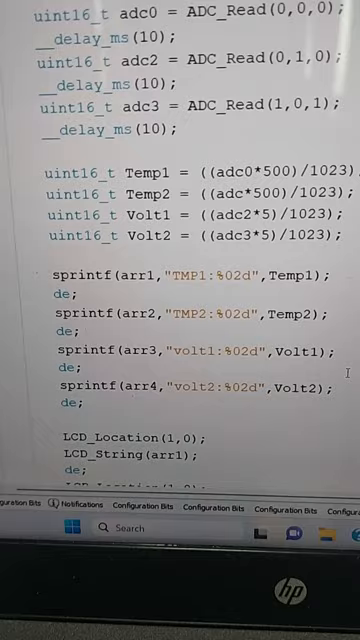
{"action": "scroll", "scroll_direction": "down", "scroll_amount": 3}
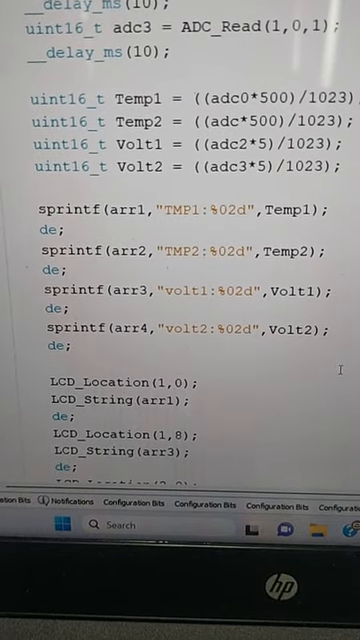
{"action": "scroll", "scroll_direction": "down", "scroll_amount": 3}
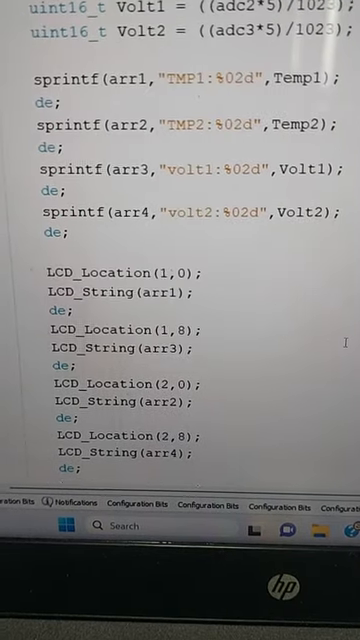
{"action": "scroll", "scroll_direction": "down", "scroll_amount": 3}
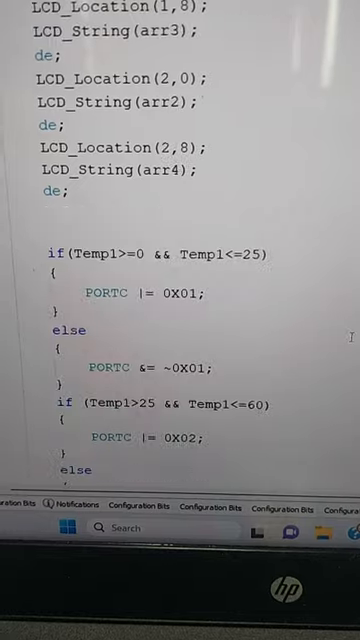
{"action": "scroll", "scroll_direction": "down", "scroll_amount": 3}
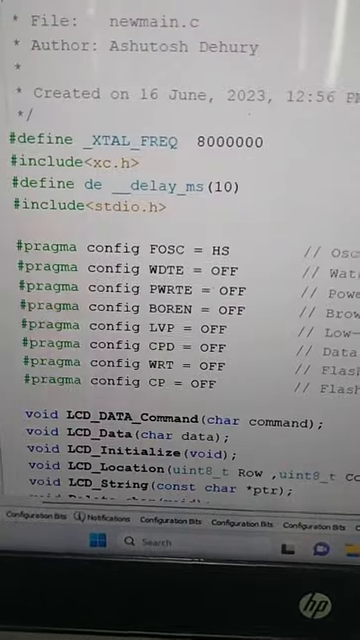
{"action": "scroll", "scroll_direction": "down", "scroll_amount": 3}
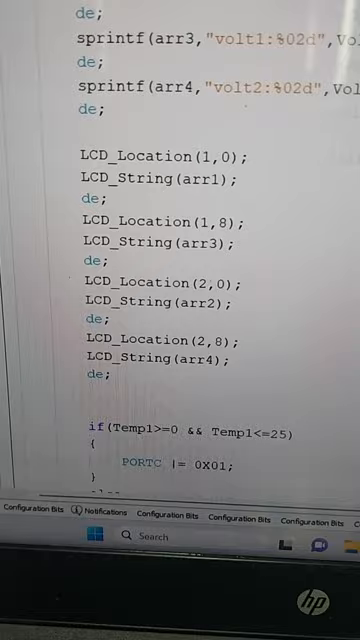
{"action": "scroll", "scroll_direction": "down", "scroll_amount": 3}
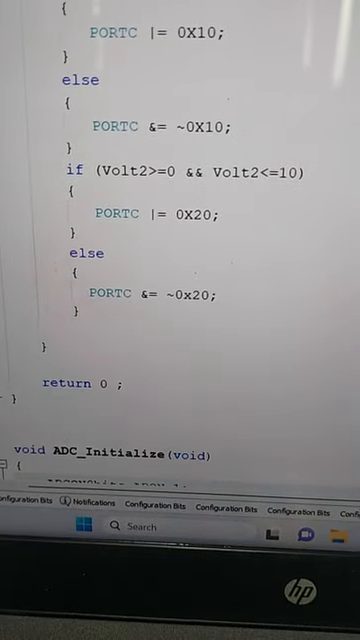